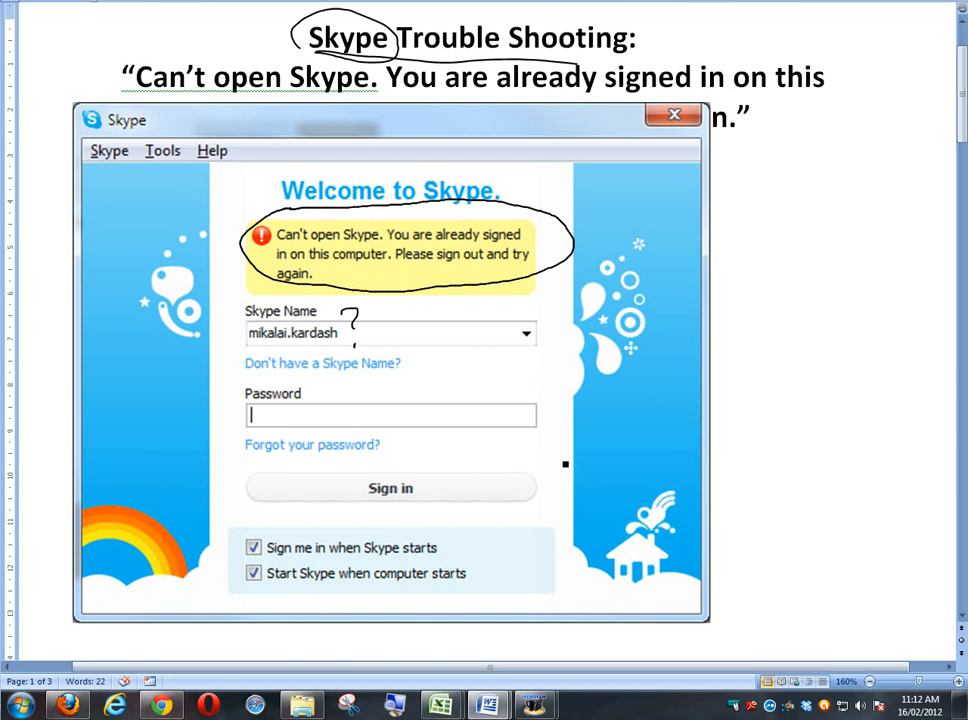
- Below the Skype screenshot, write 'AppData' and 'Hidden files' by hand and underline both
scroll("down", 3)
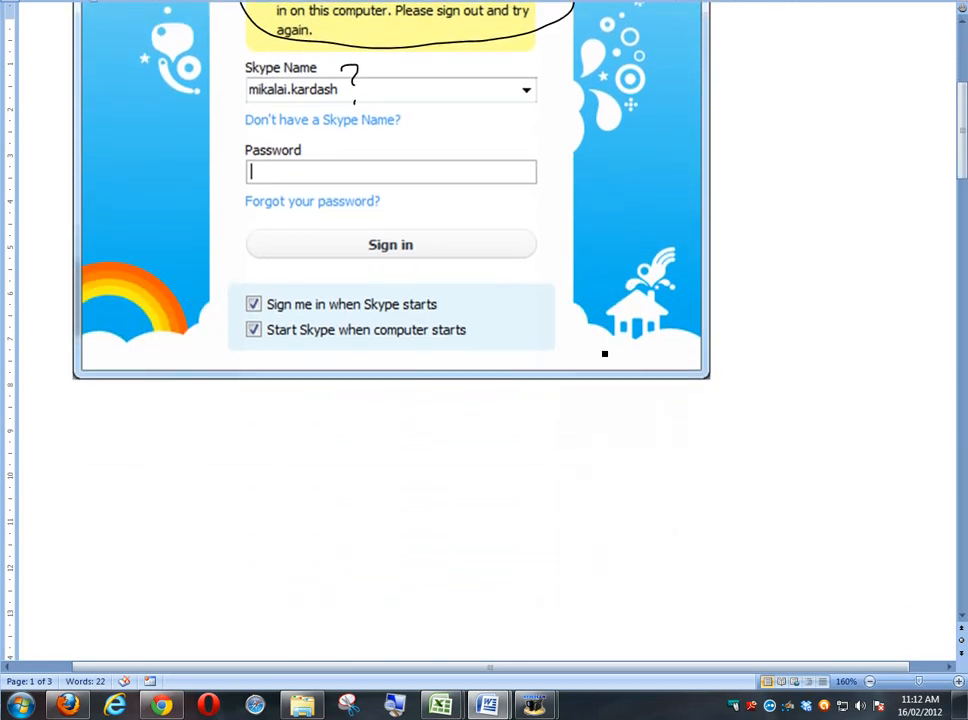
scroll("down", 3)
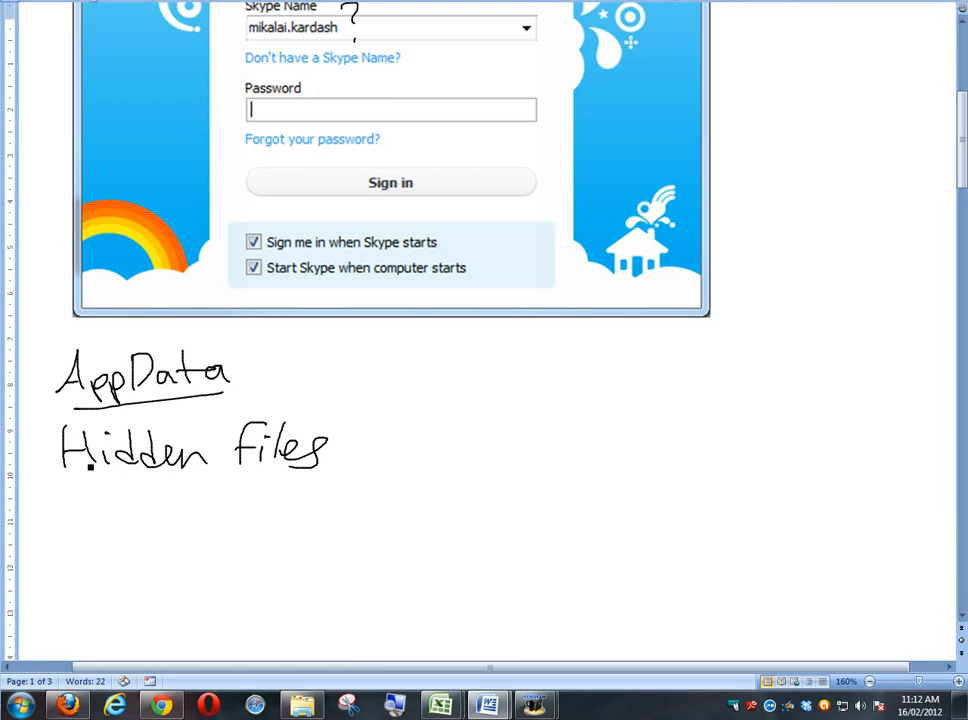
left_click_drag(60, 488, 225, 480)
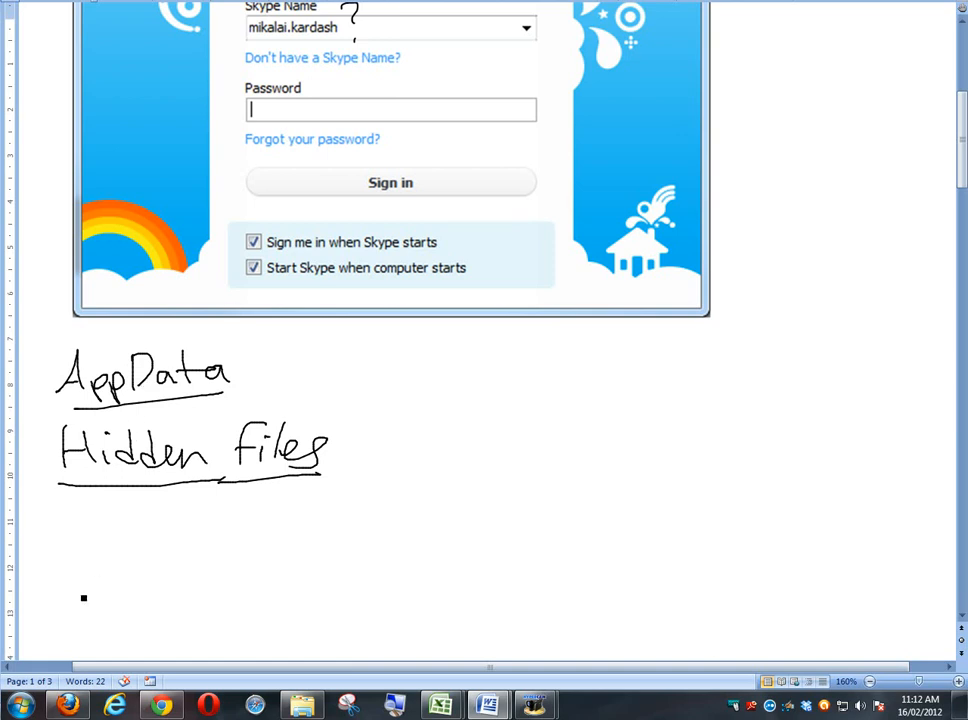
- Browse from Computer through Windows (C:) and Users into the user's home folder
left_click(20, 706)
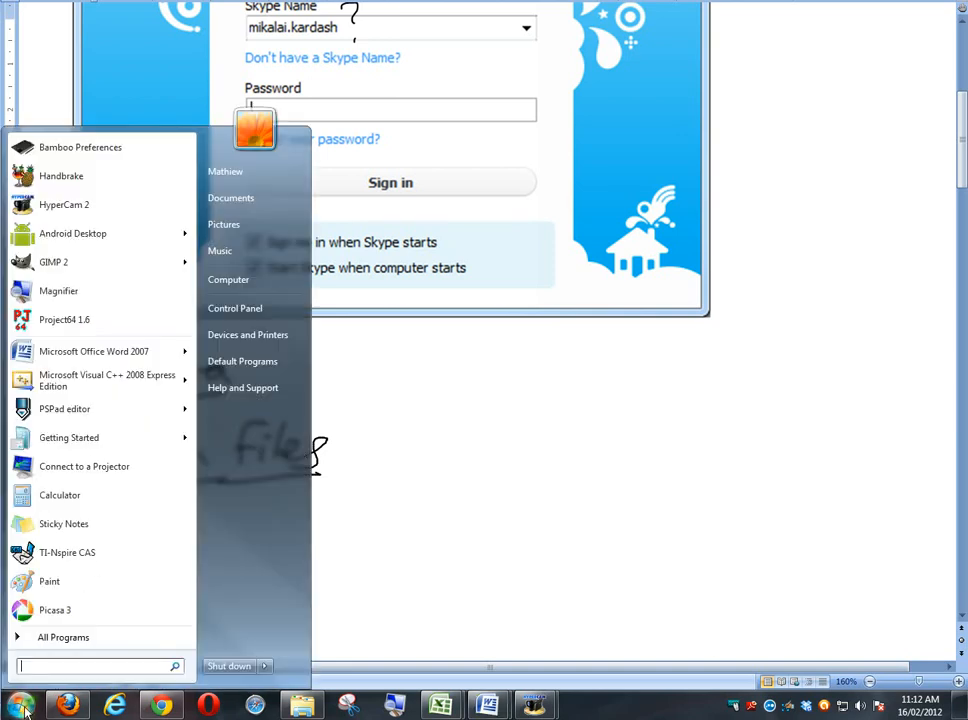
mouse_move(228, 279)
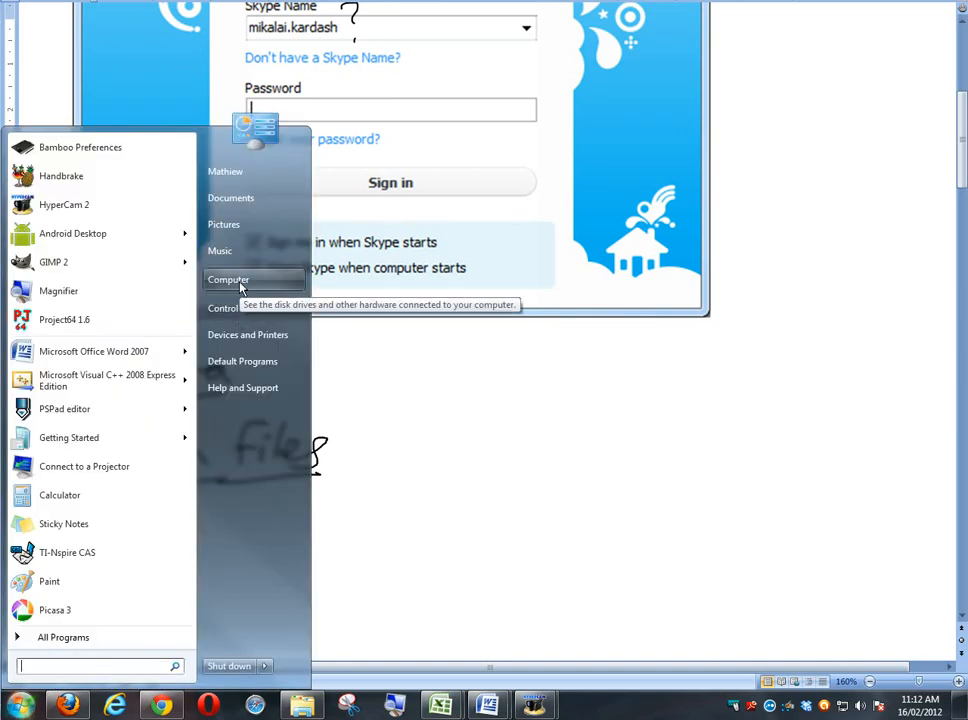
left_click(228, 279)
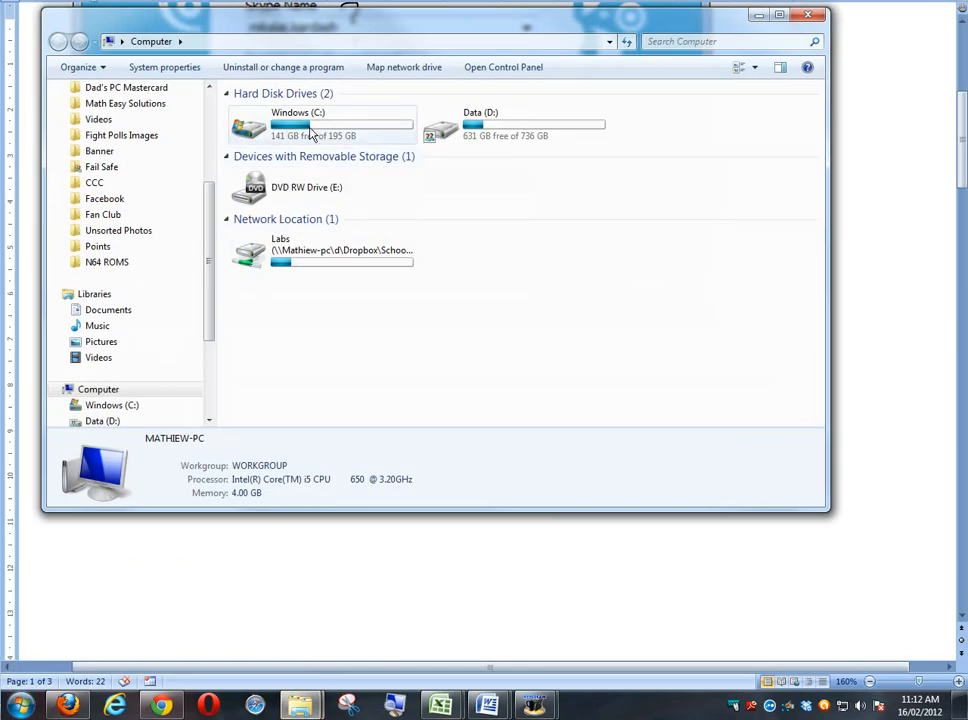
double_click(298, 125)
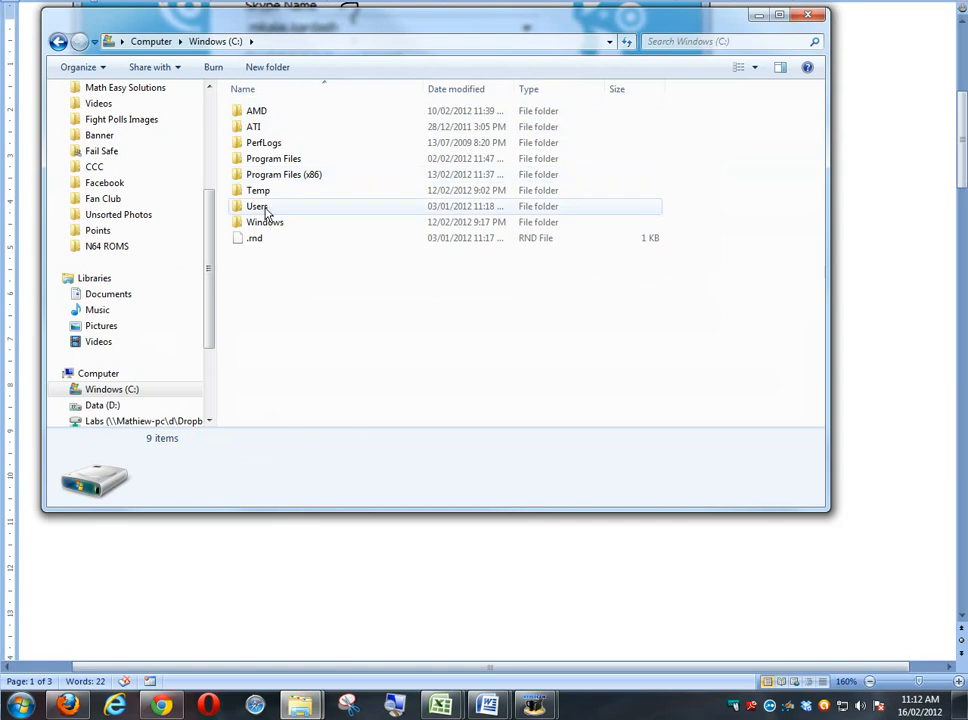
double_click(257, 206)
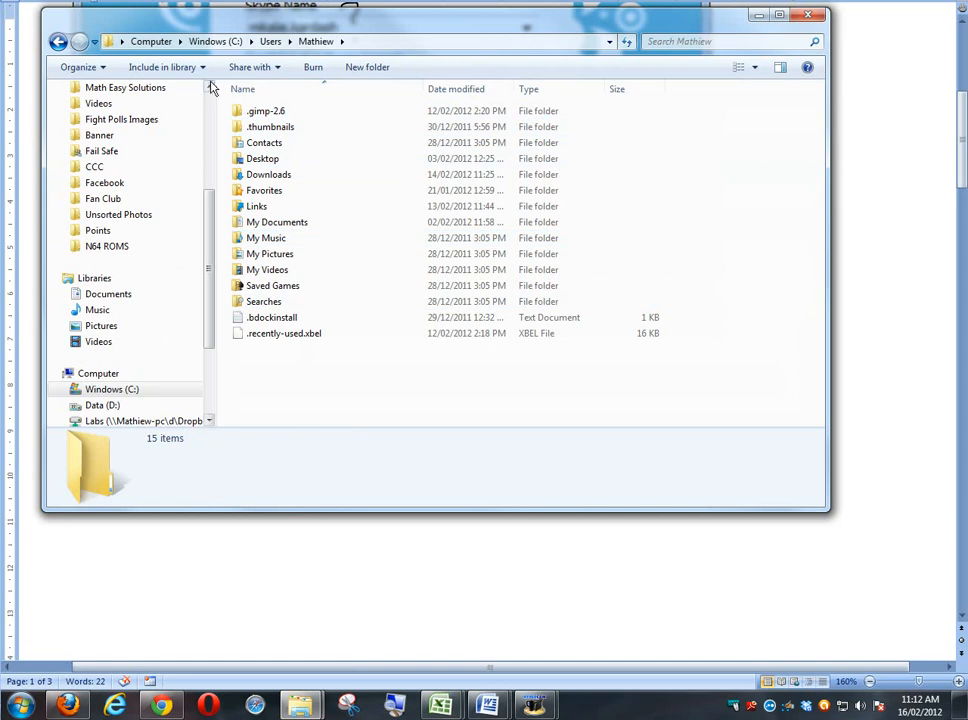
- Turn on 'Show hidden files, folders, and drives' in Folder Options so AppData appears
key("alt")
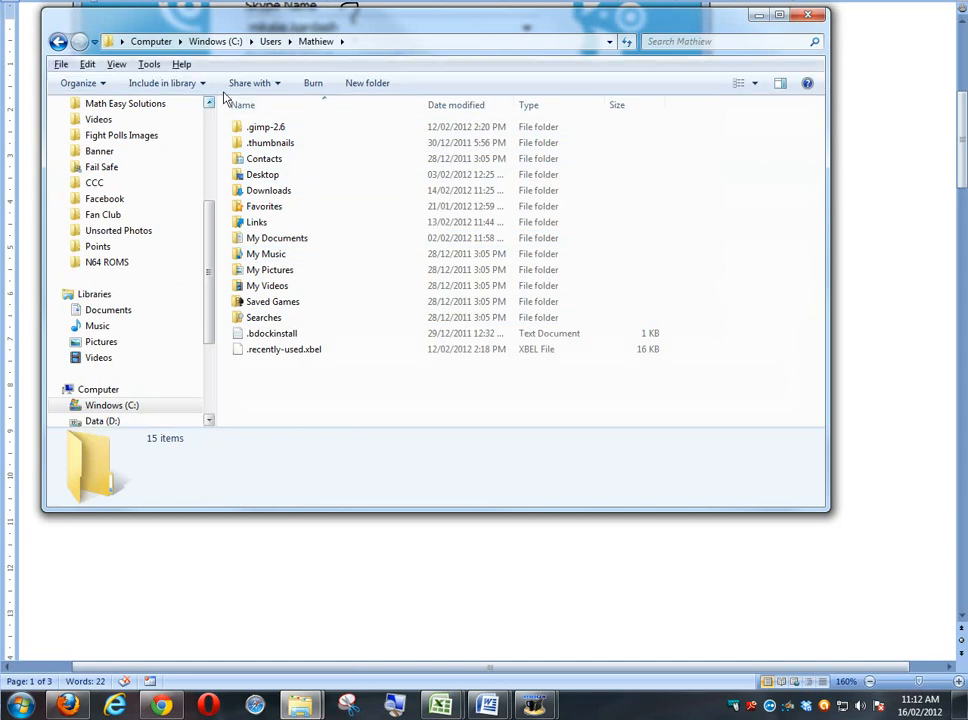
left_click(148, 63)
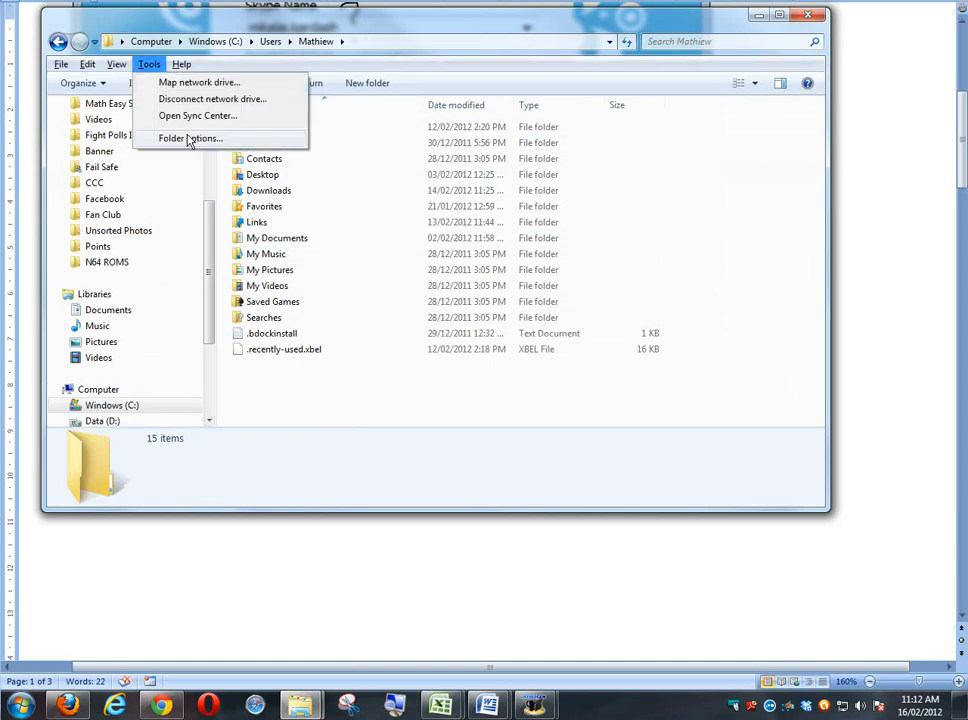
left_click(190, 138)
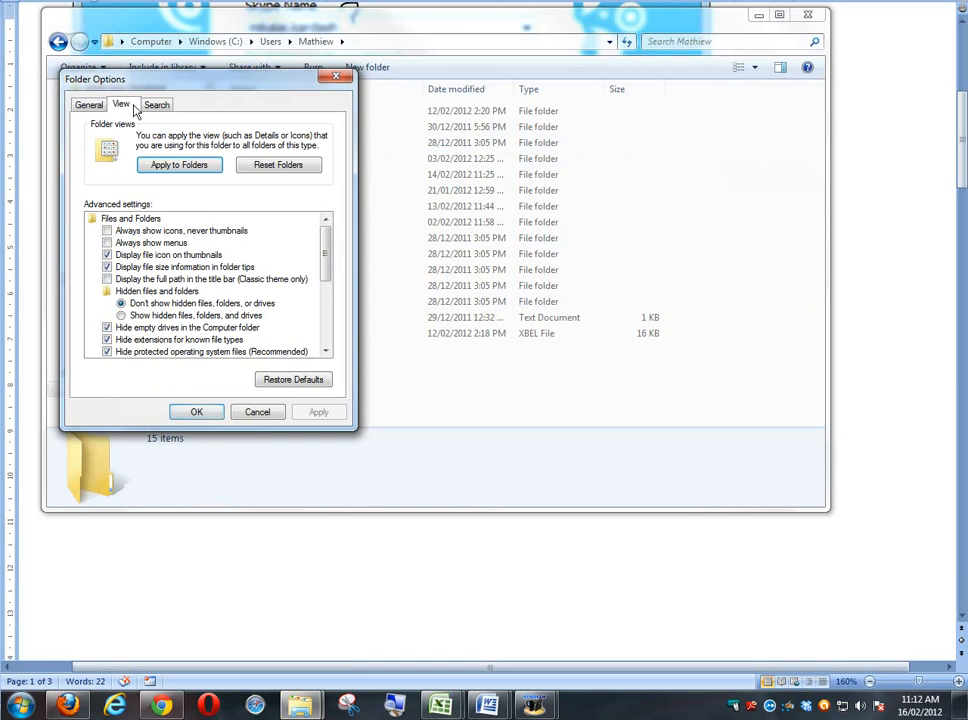
left_click(121, 315)
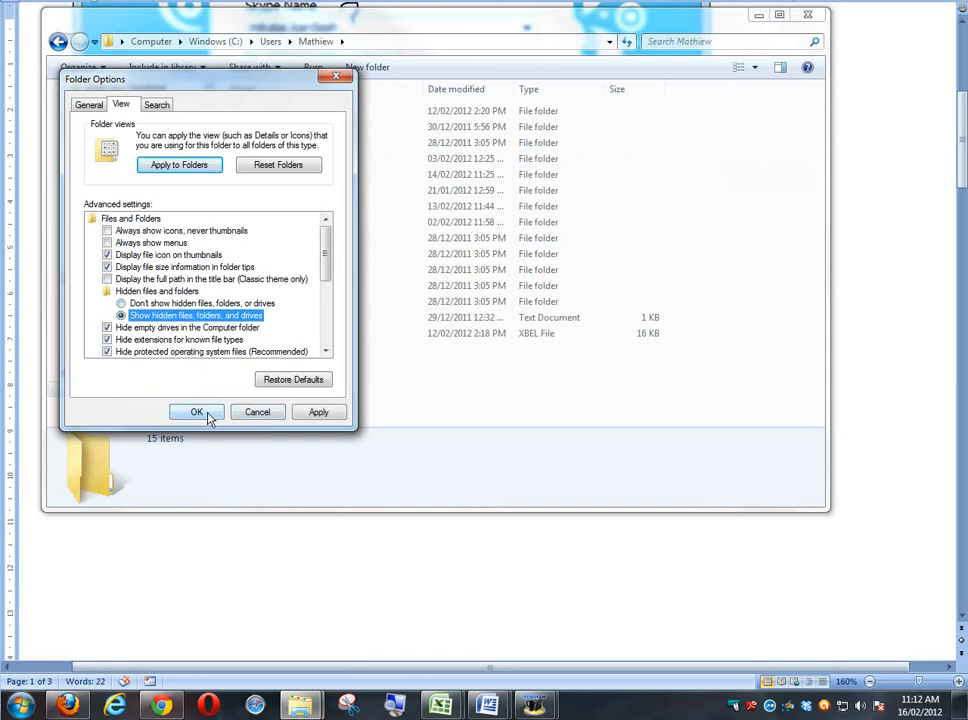
left_click(196, 411)
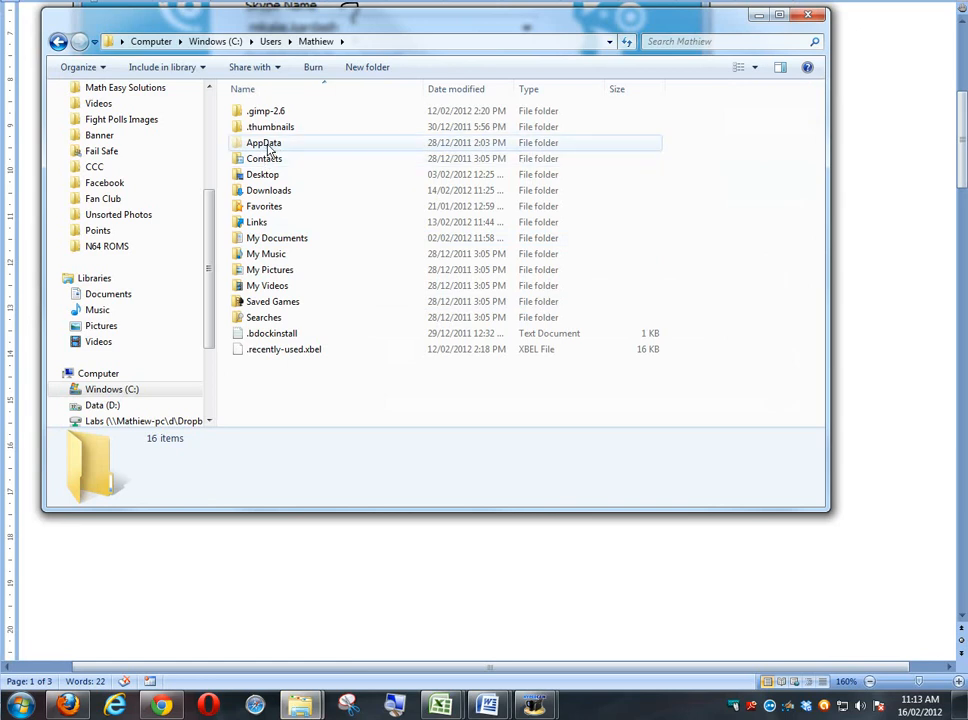
mouse_move(264, 142)
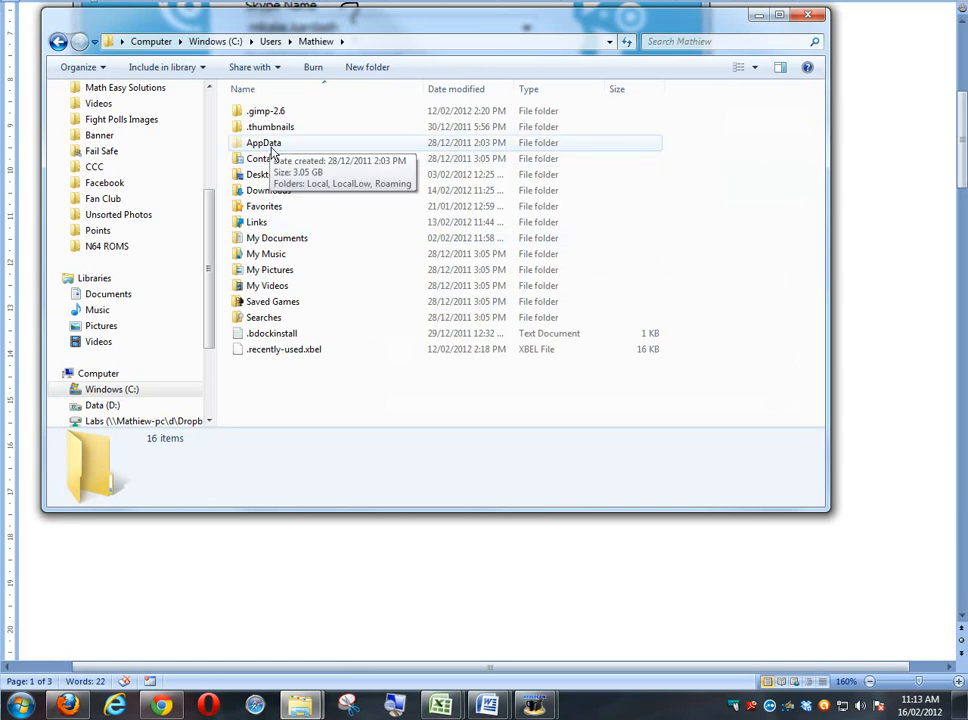
- Open AppData from its context menu to reveal Local, LocalLow and Roaming
right_click(263, 142)
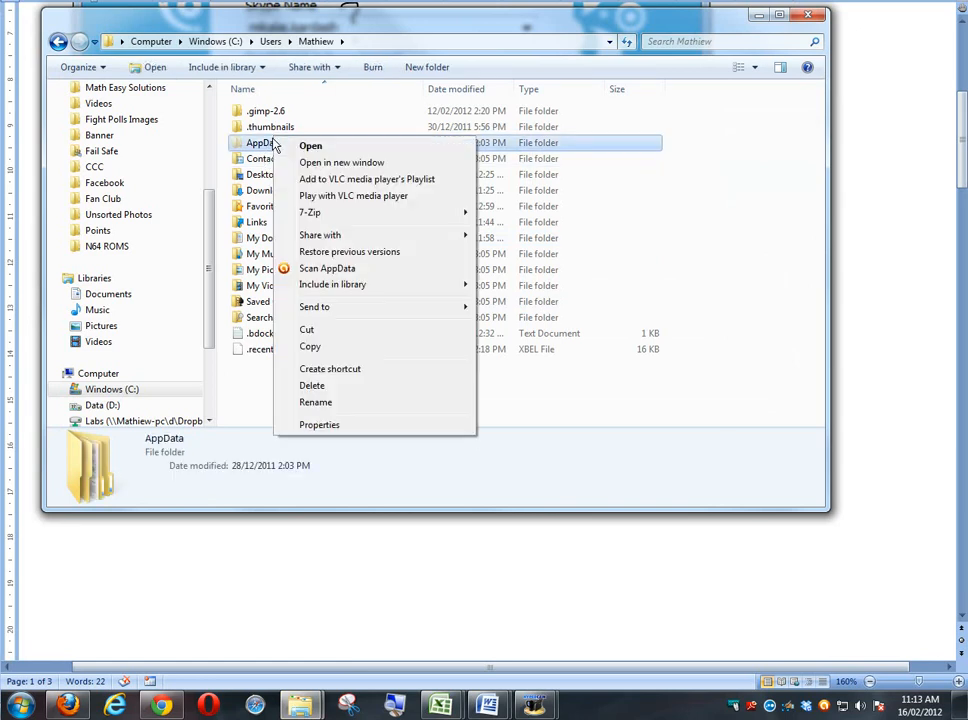
mouse_move(313, 385)
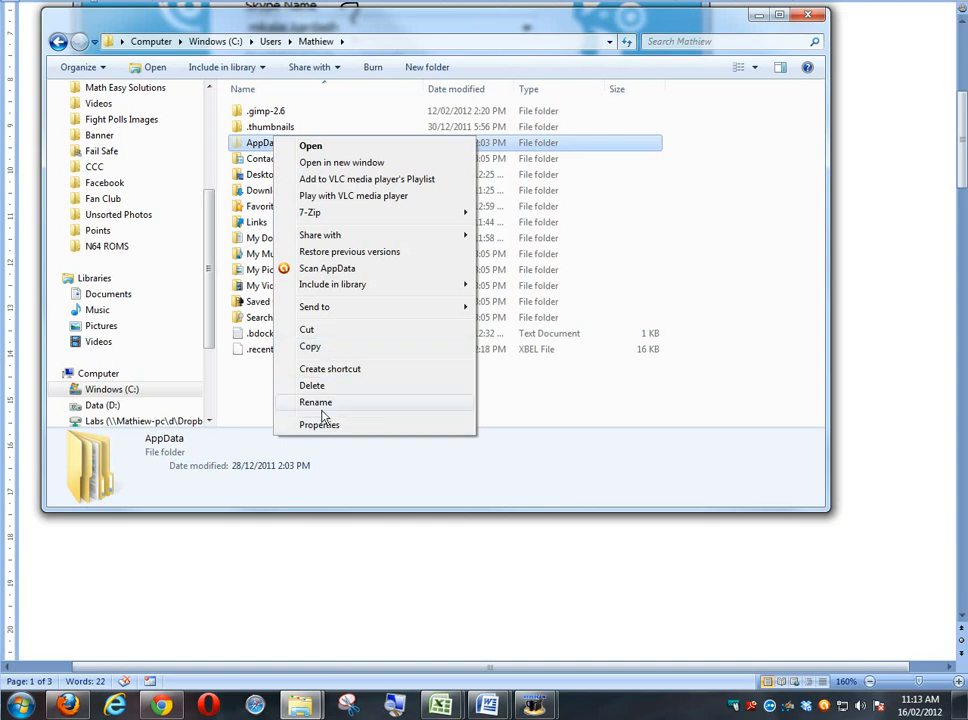
left_click(311, 145)
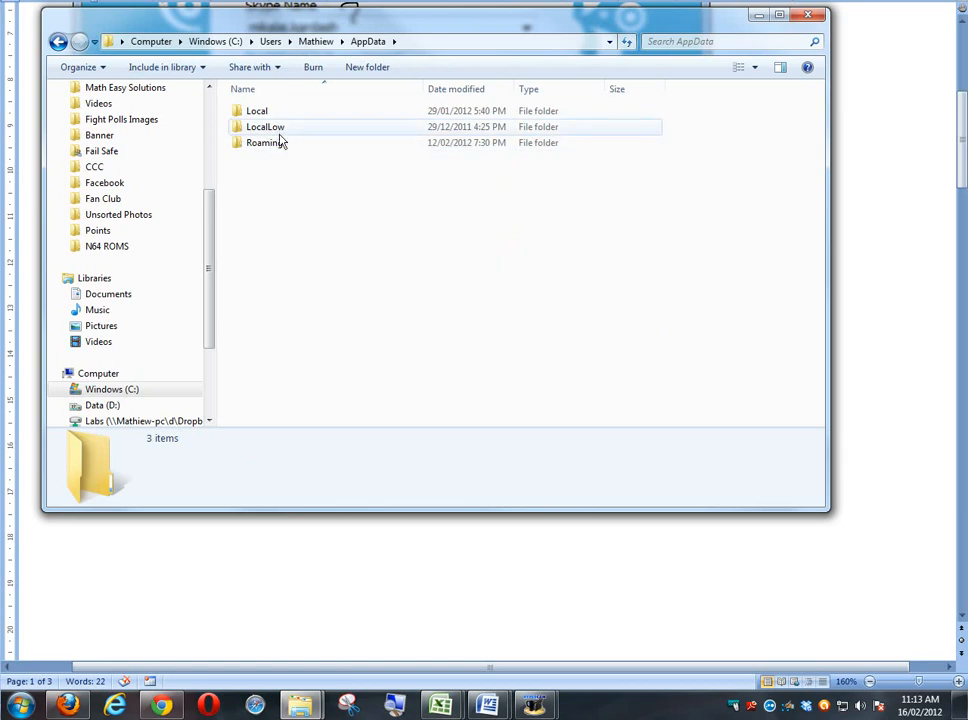
left_click(257, 110)
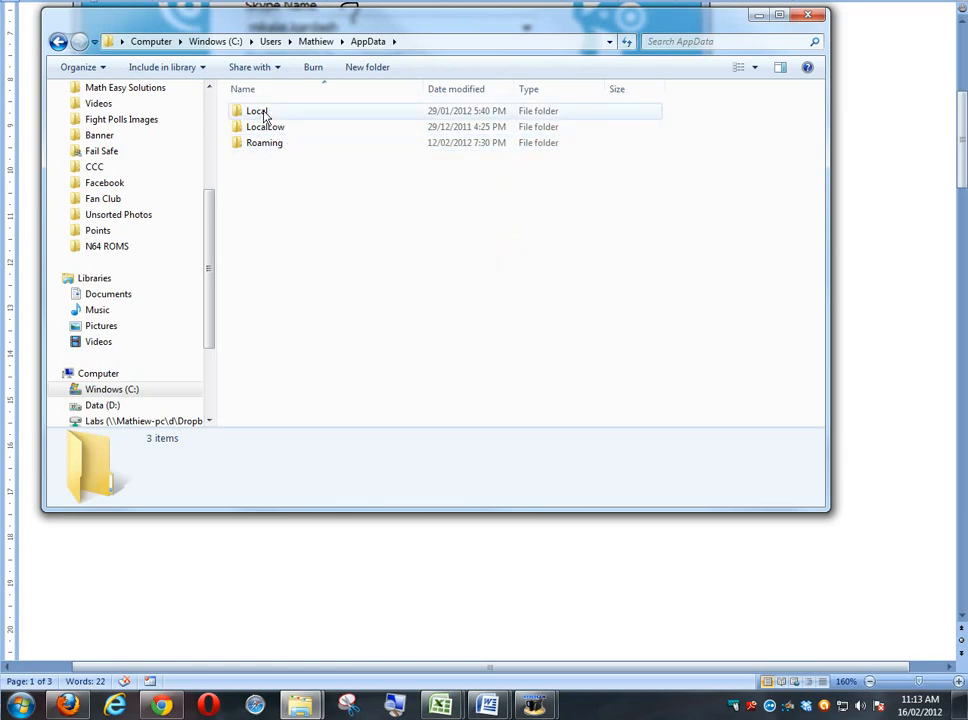
- Open Roaming, scroll through its 29 folders and select the Skype folder
double_click(257, 110)
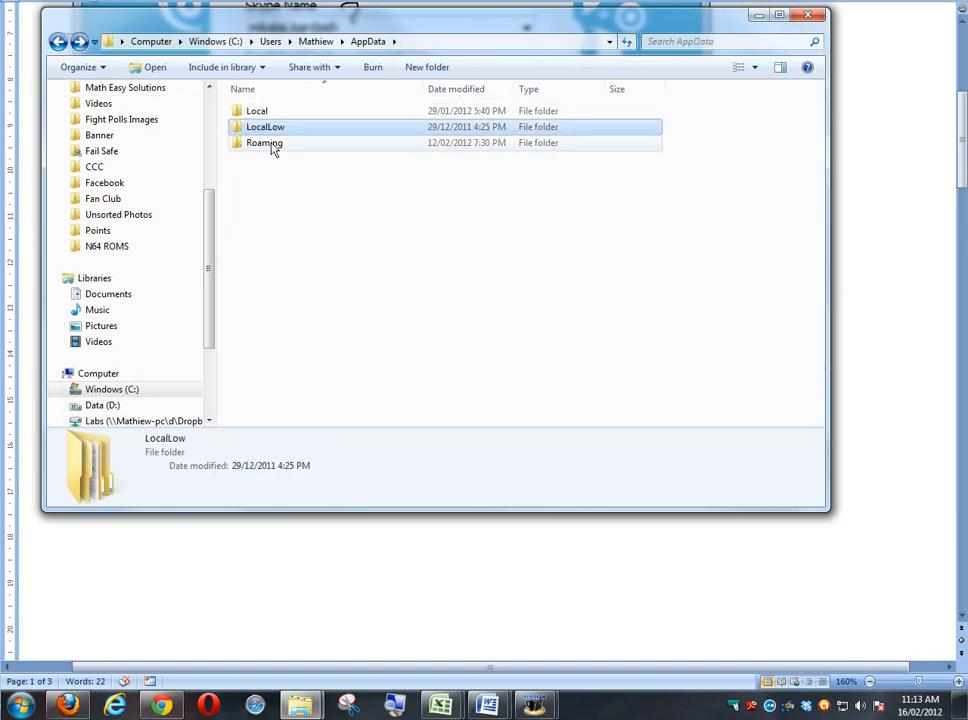
double_click(265, 142)
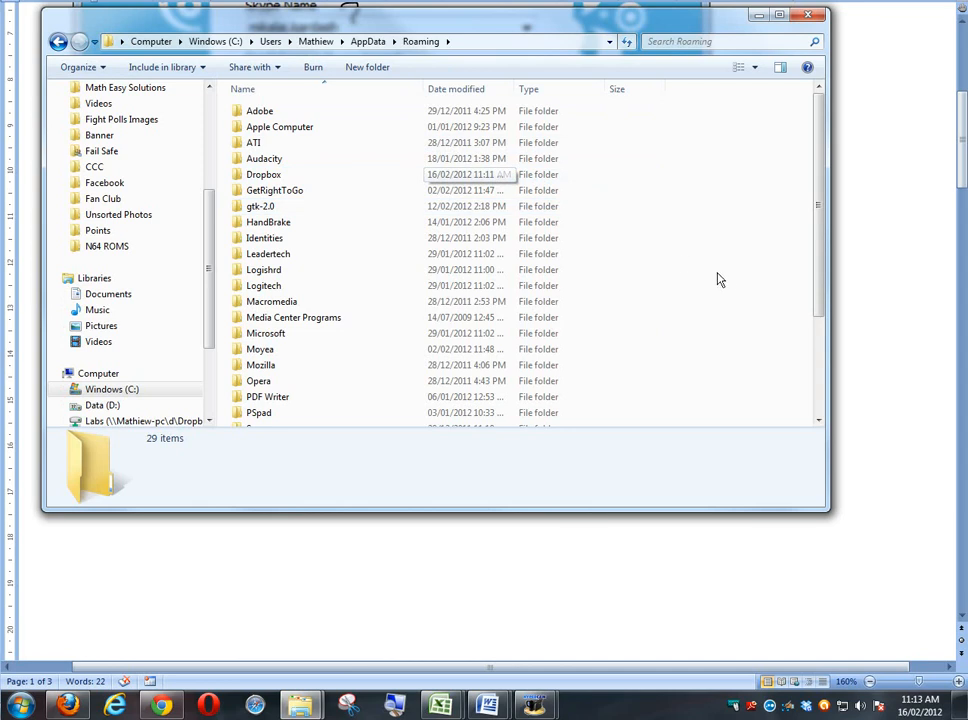
scroll("down", 3)
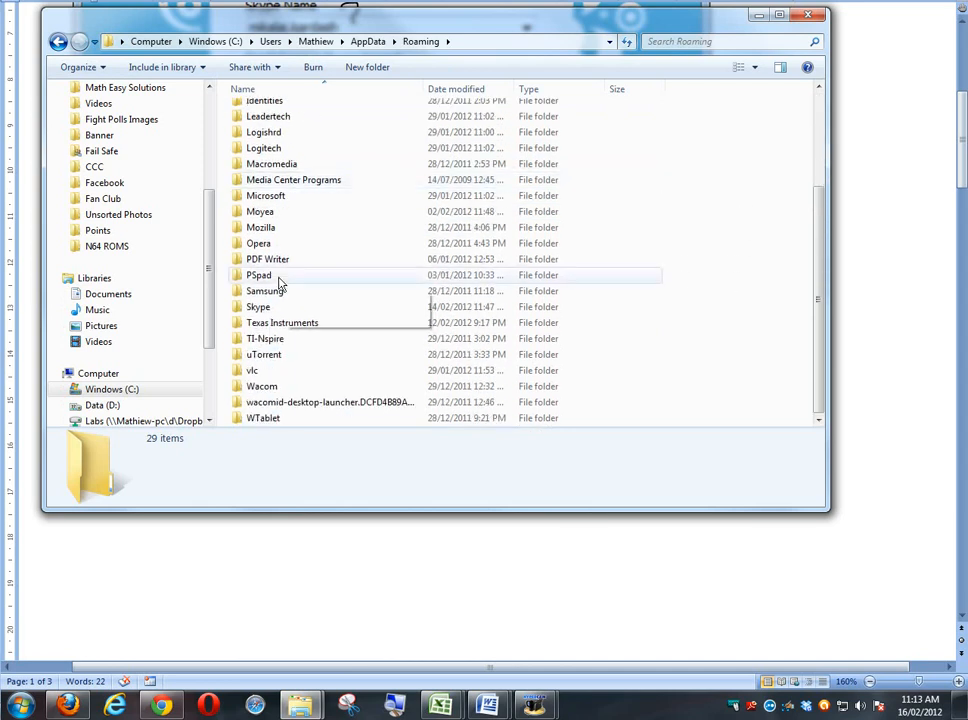
mouse_move(258, 307)
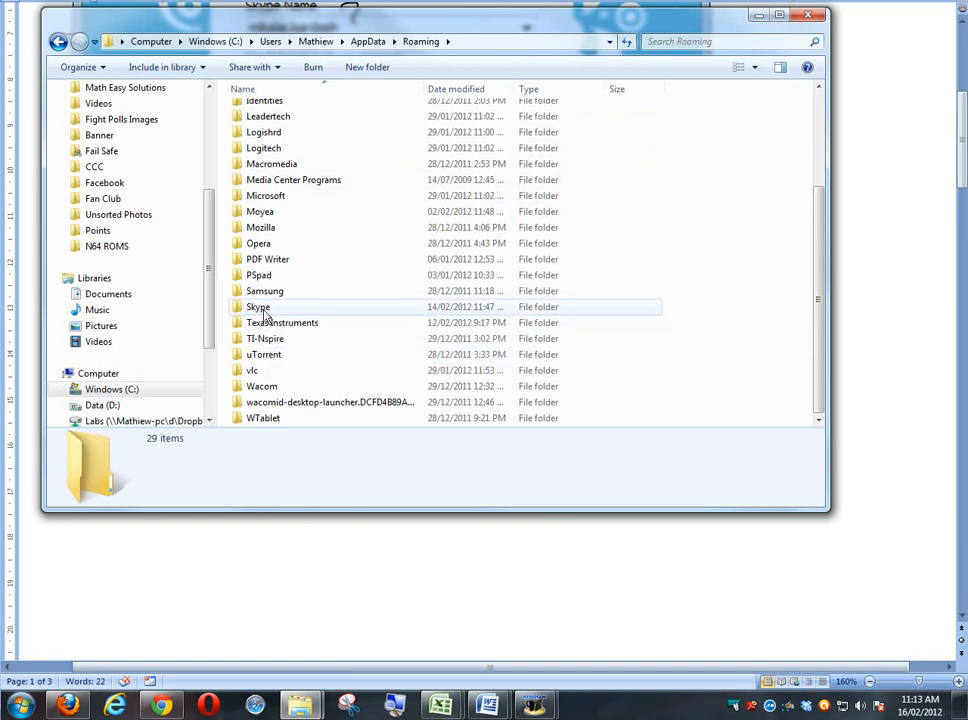
mouse_move(282, 322)
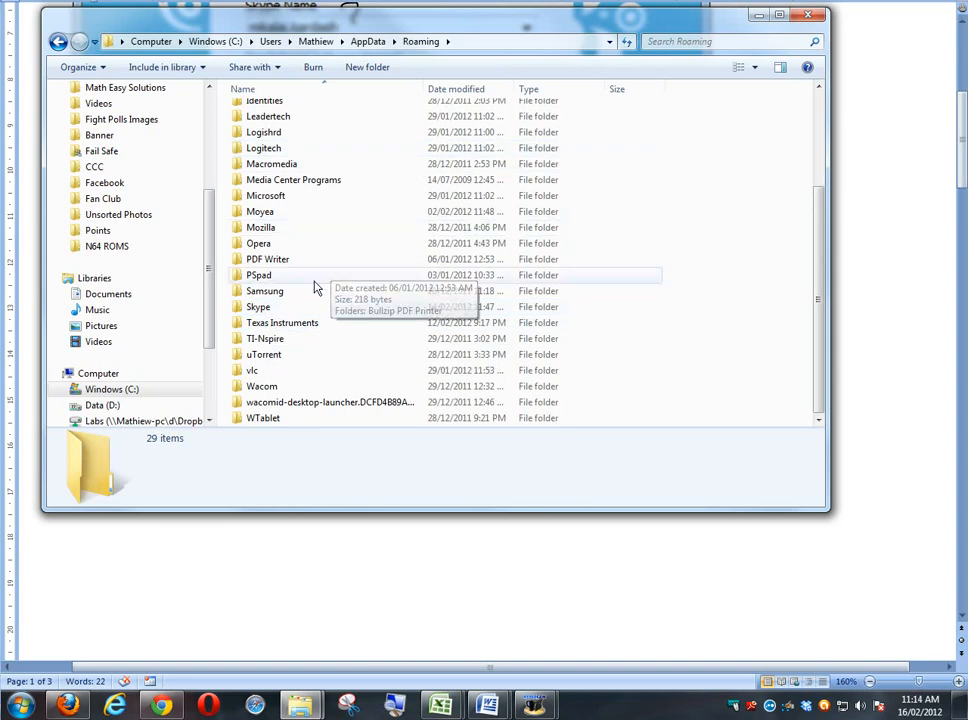
mouse_move(260, 306)
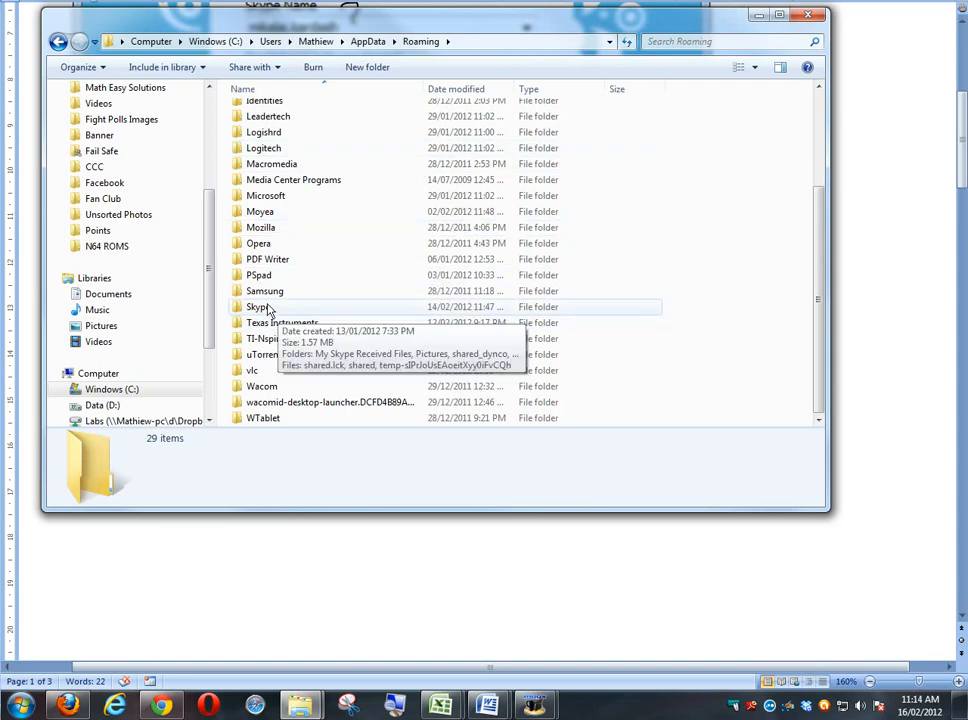
left_click(257, 307)
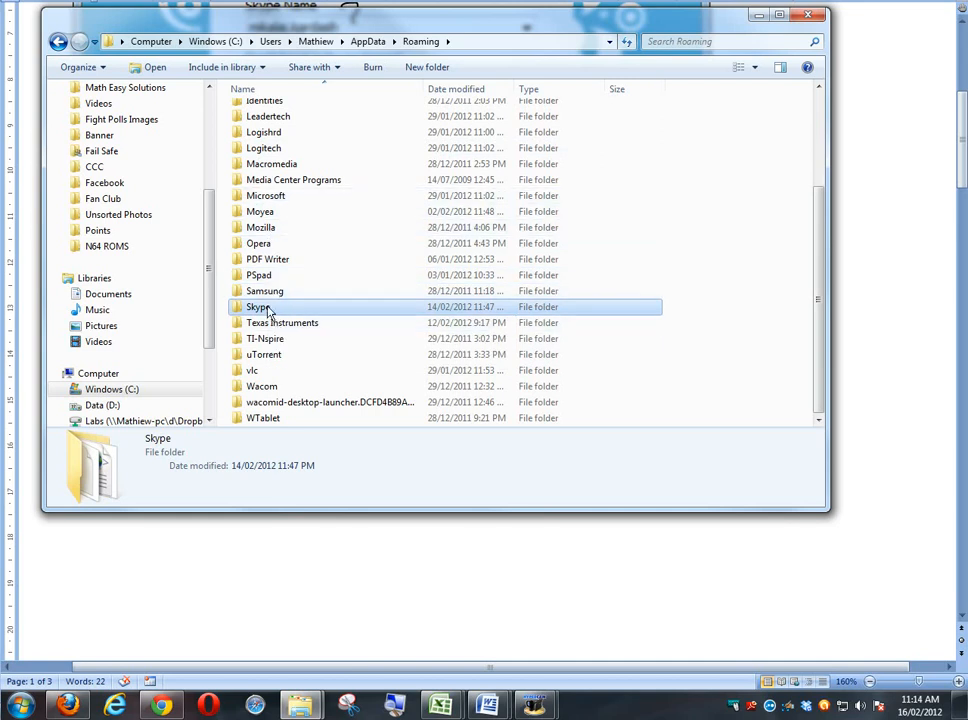
mouse_move(265, 307)
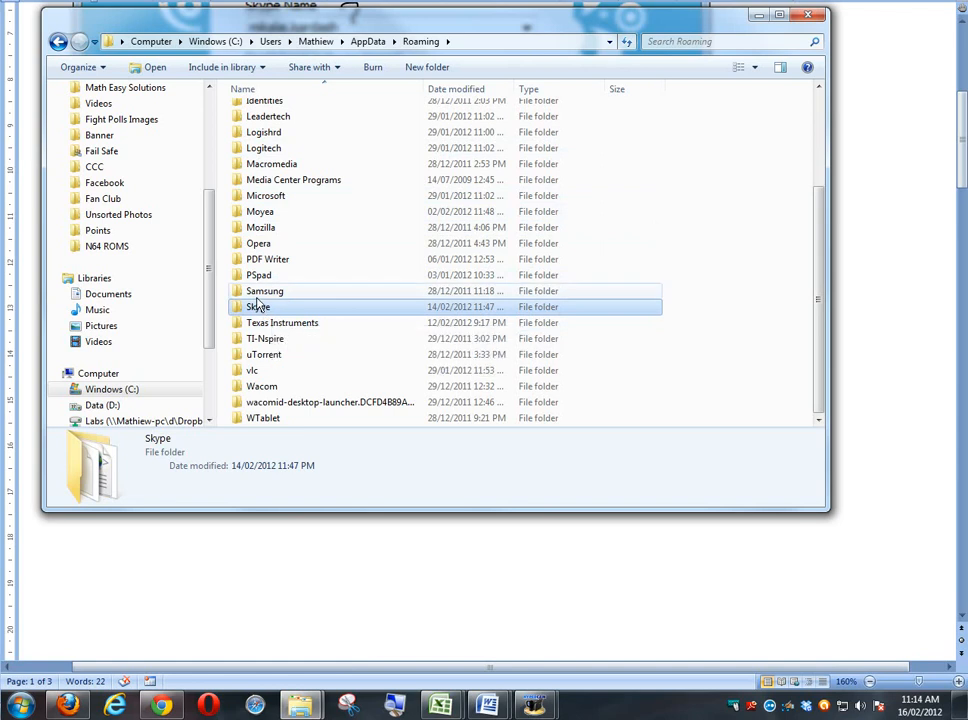
- Rename the Skype folder to OldSkype through its context menu
right_click(258, 307)
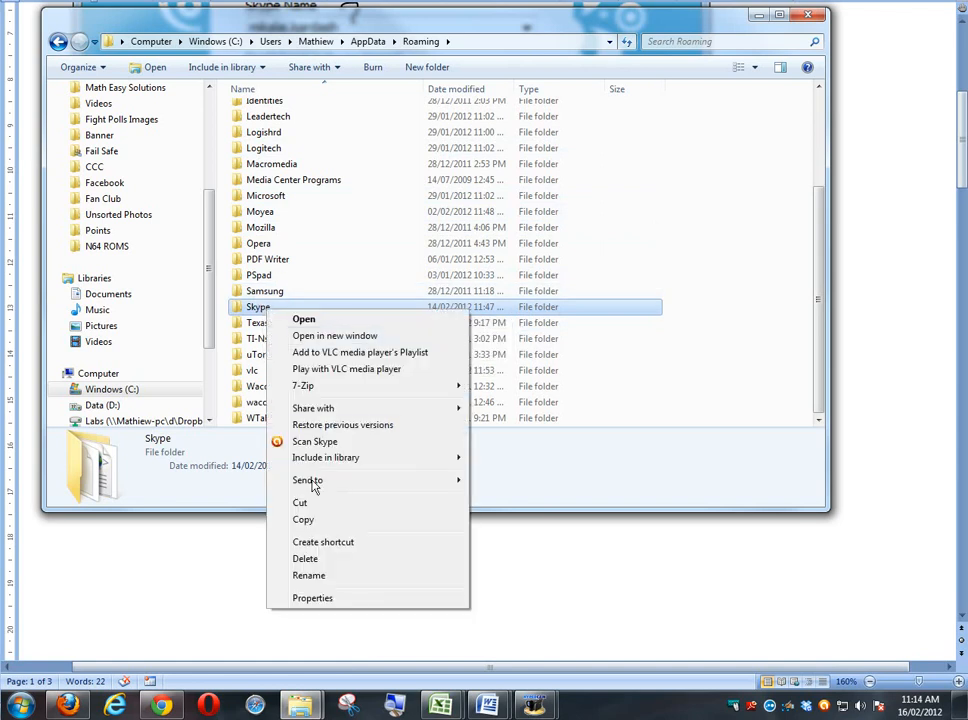
left_click(309, 575)
type("Old")
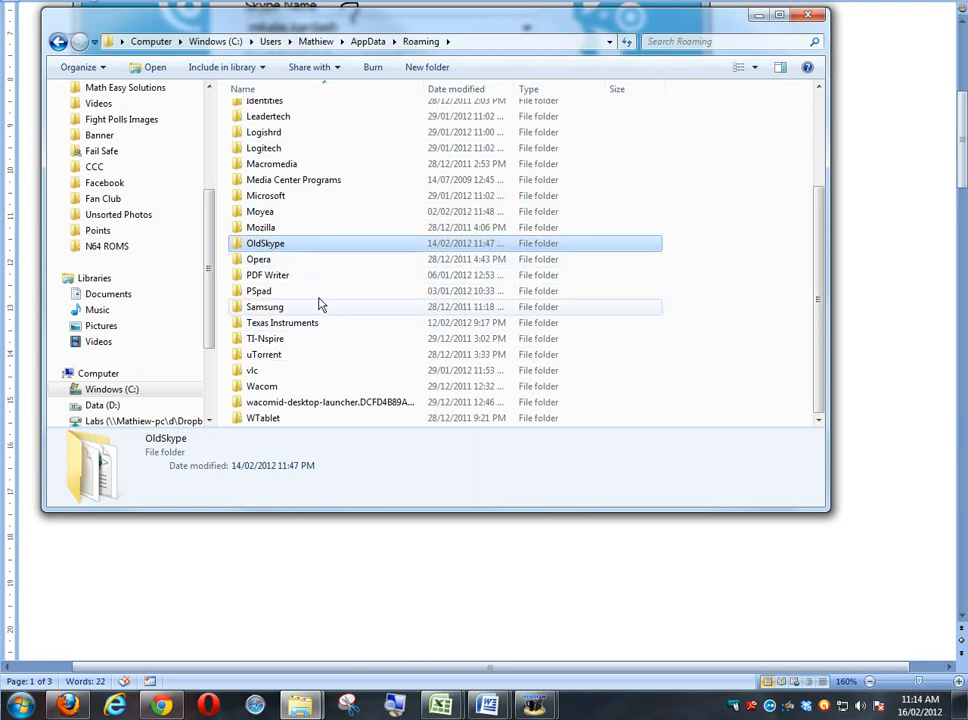
mouse_move(307, 335)
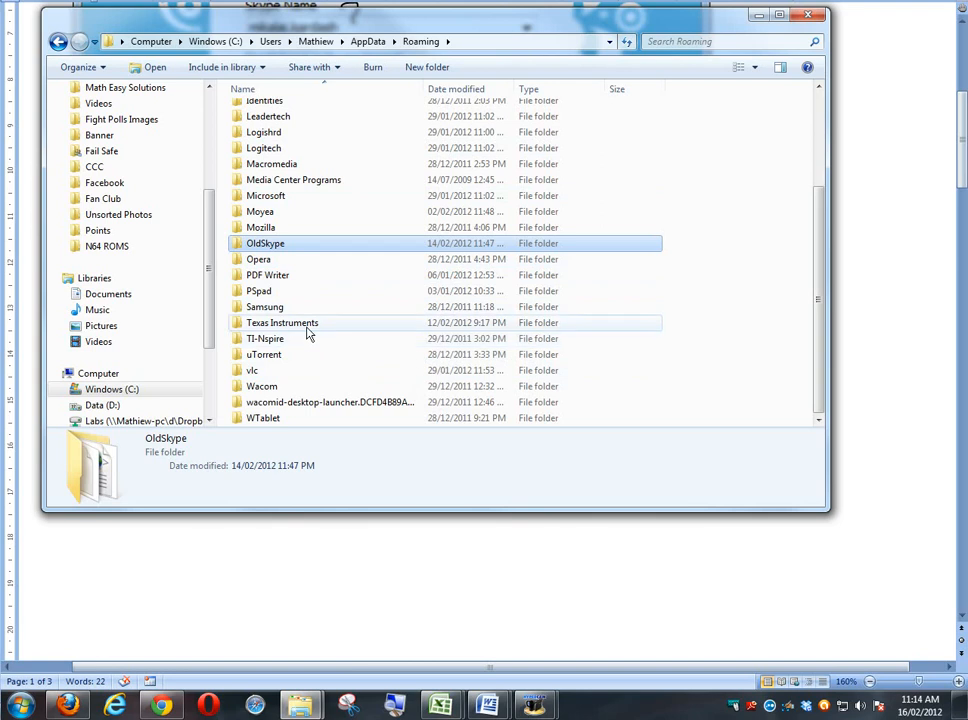
mouse_move(290, 337)
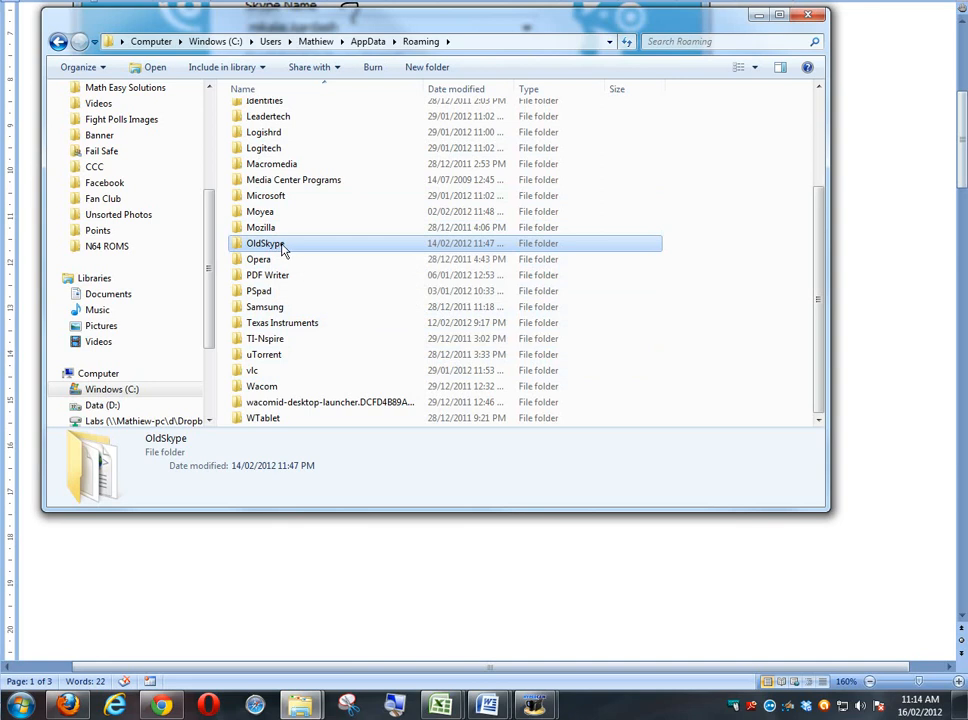
mouse_move(290, 247)
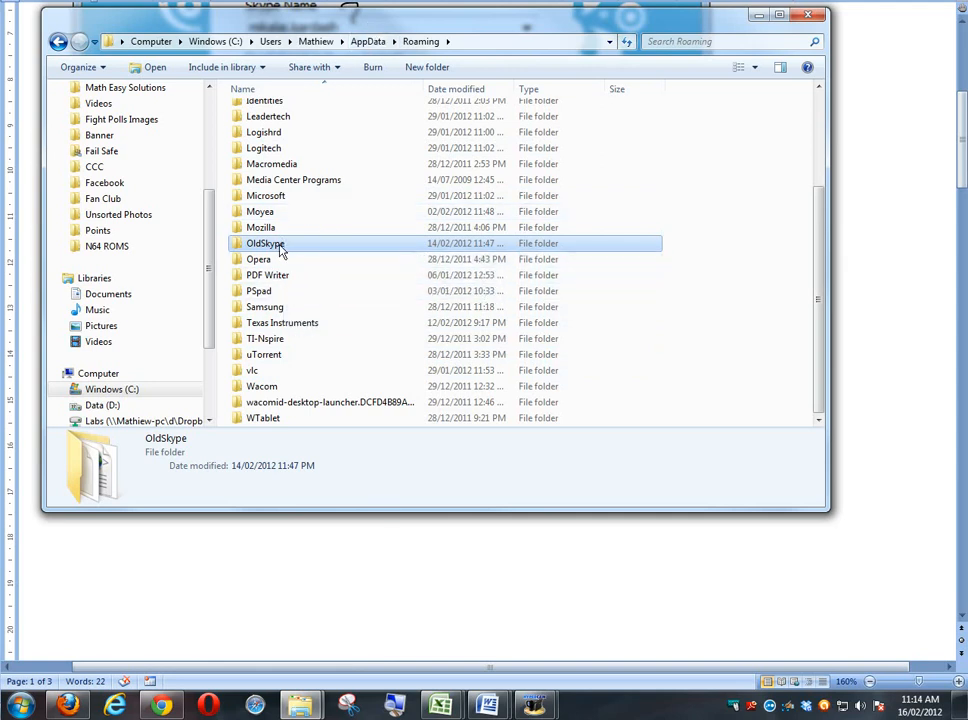
mouse_move(266, 243)
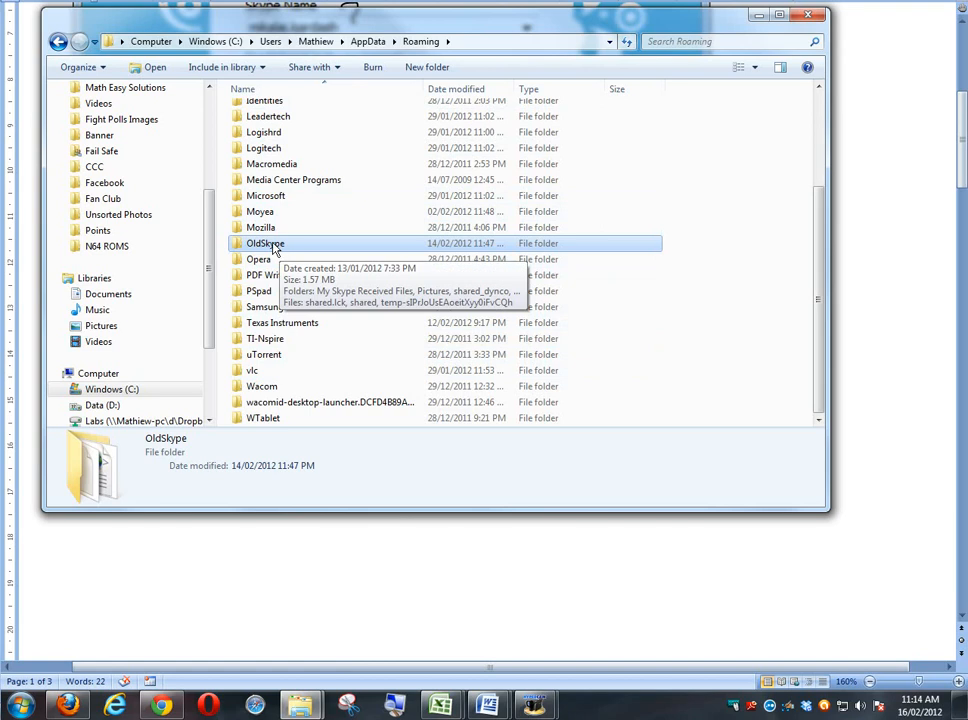
- Launch Skype from Start search, sign in as 'wei', then return to the Roaming window
left_click(17, 706)
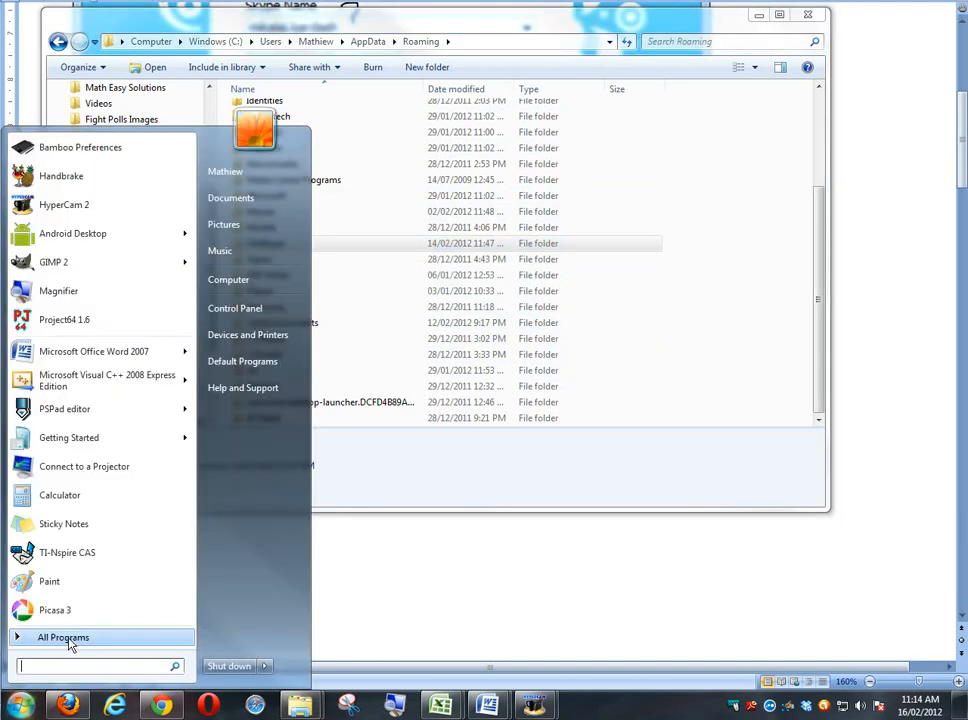
type("skype")
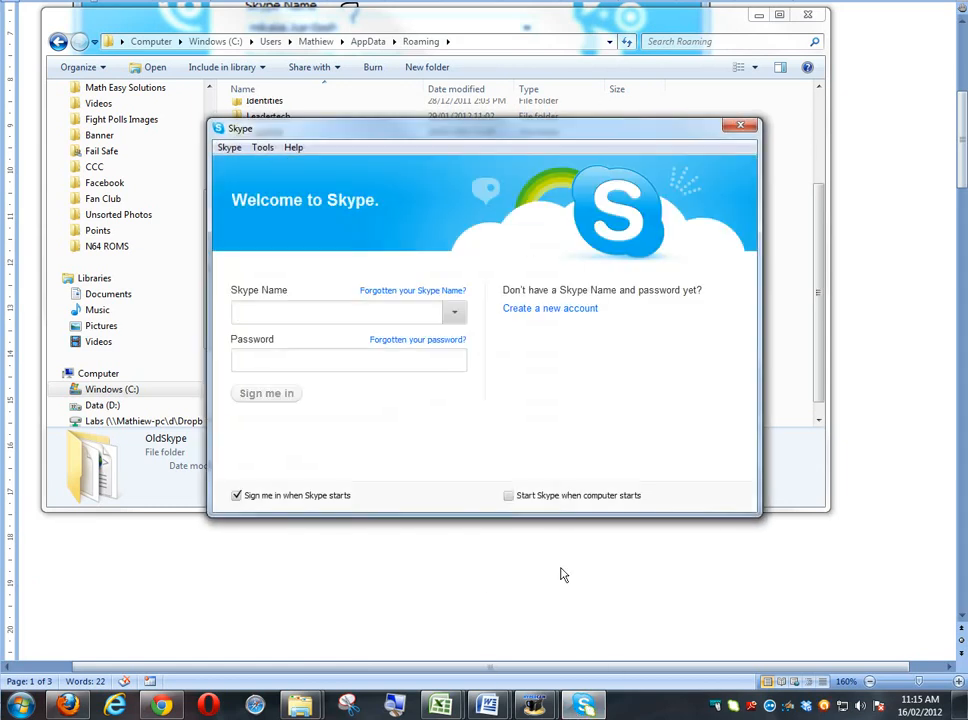
type("weihtam")
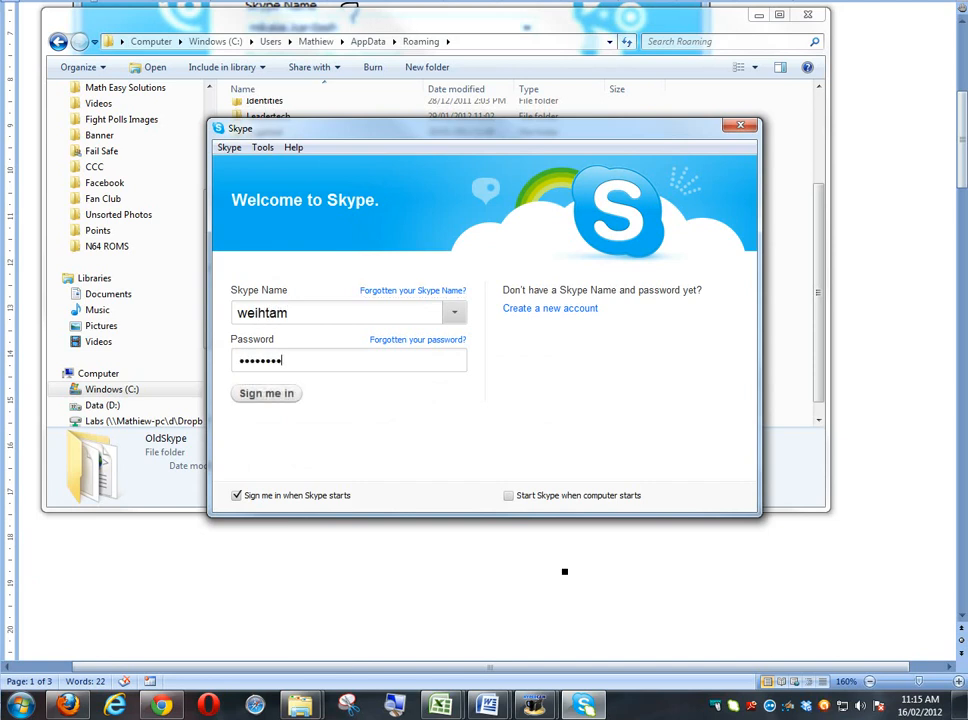
left_click(266, 392)
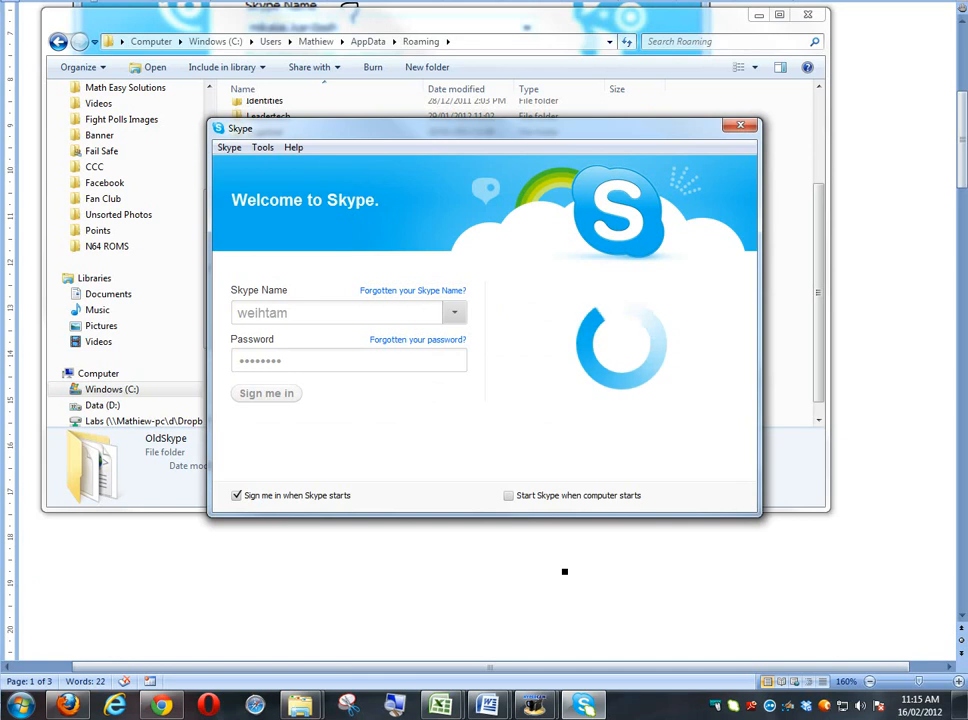
left_click(740, 125)
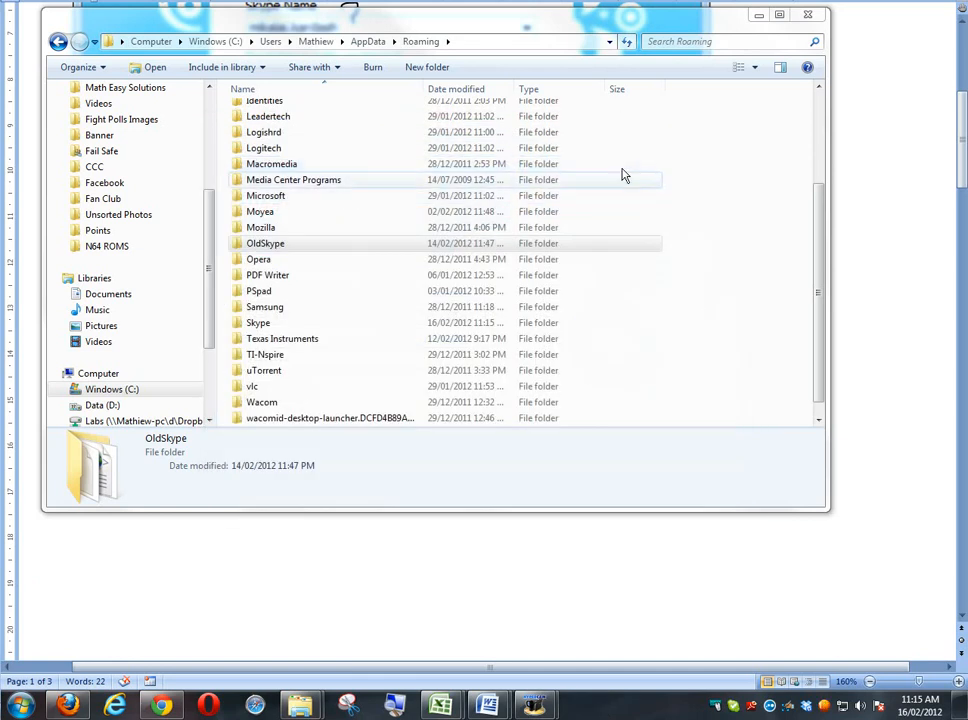
left_click(583, 705)
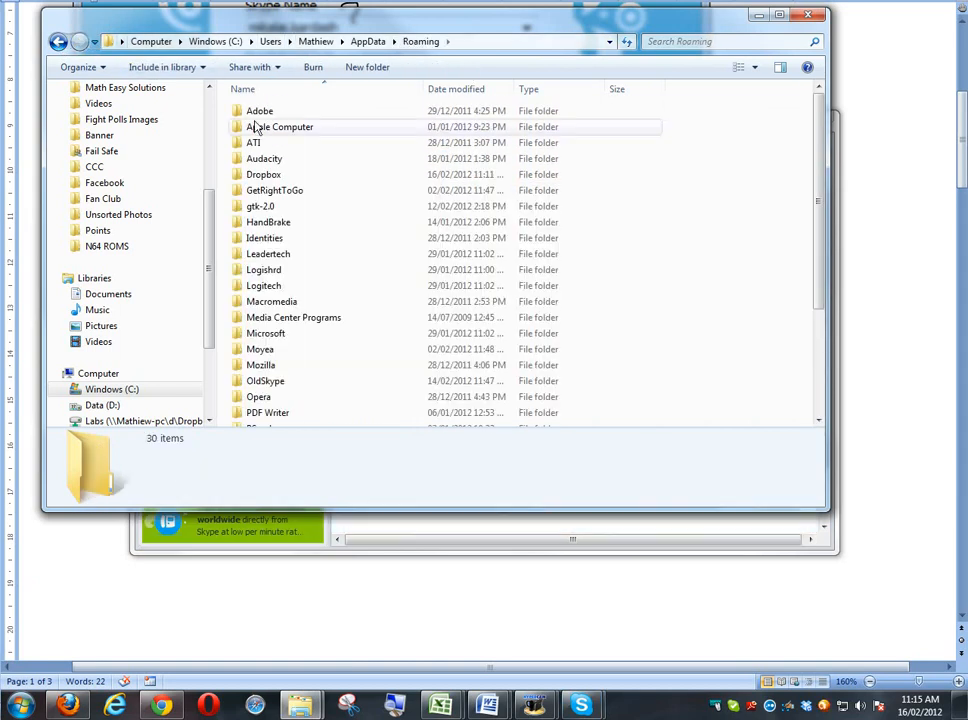
scroll("down", 3)
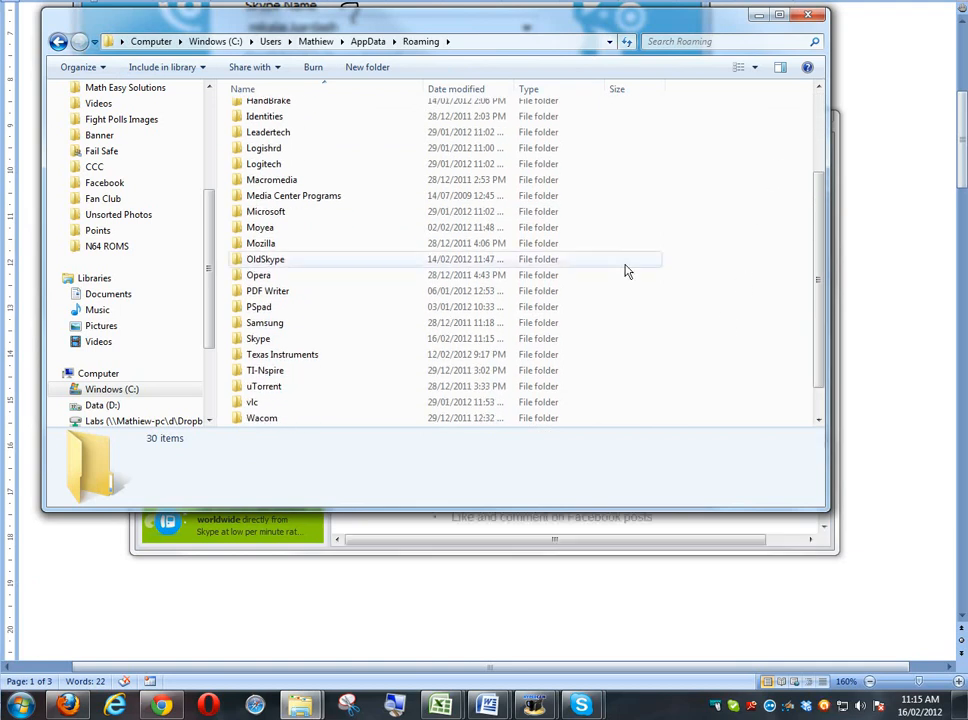
left_click(258, 338)
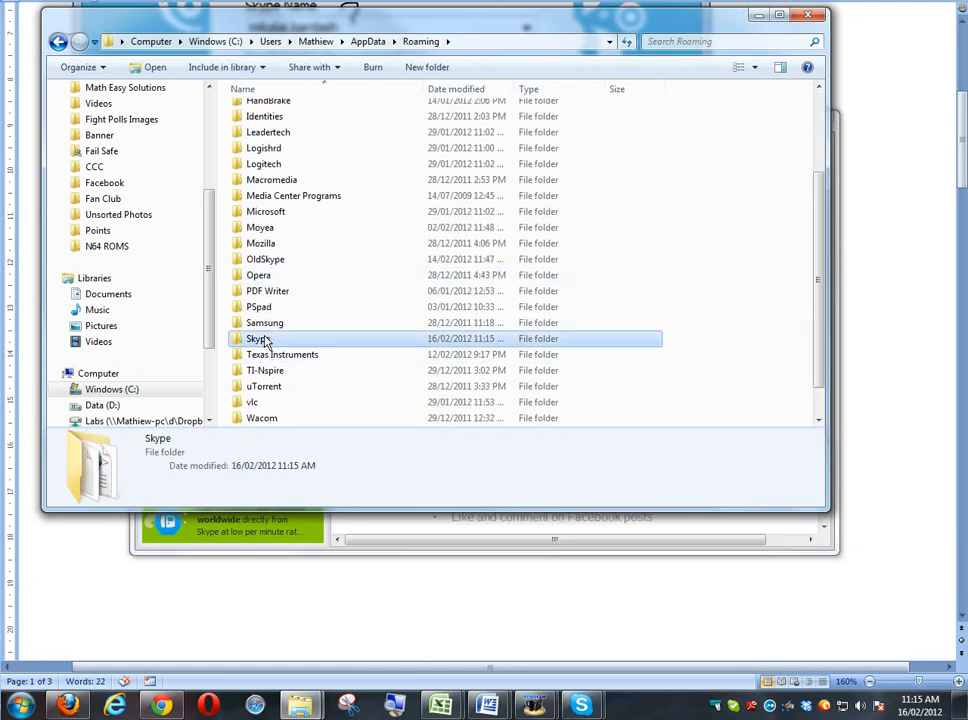
double_click(258, 338)
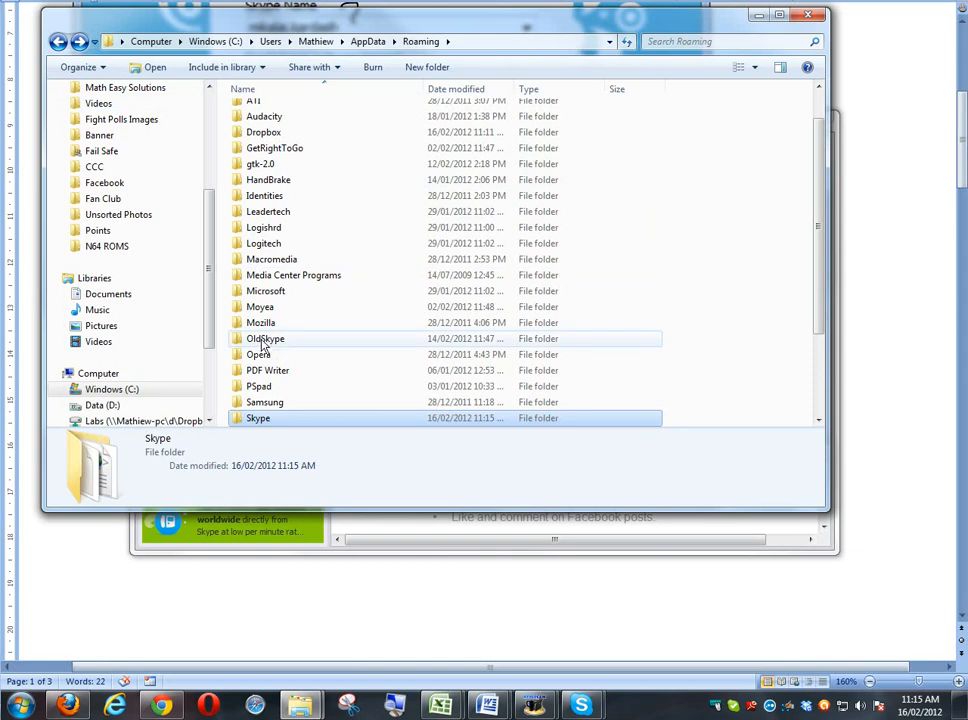
double_click(258, 418)
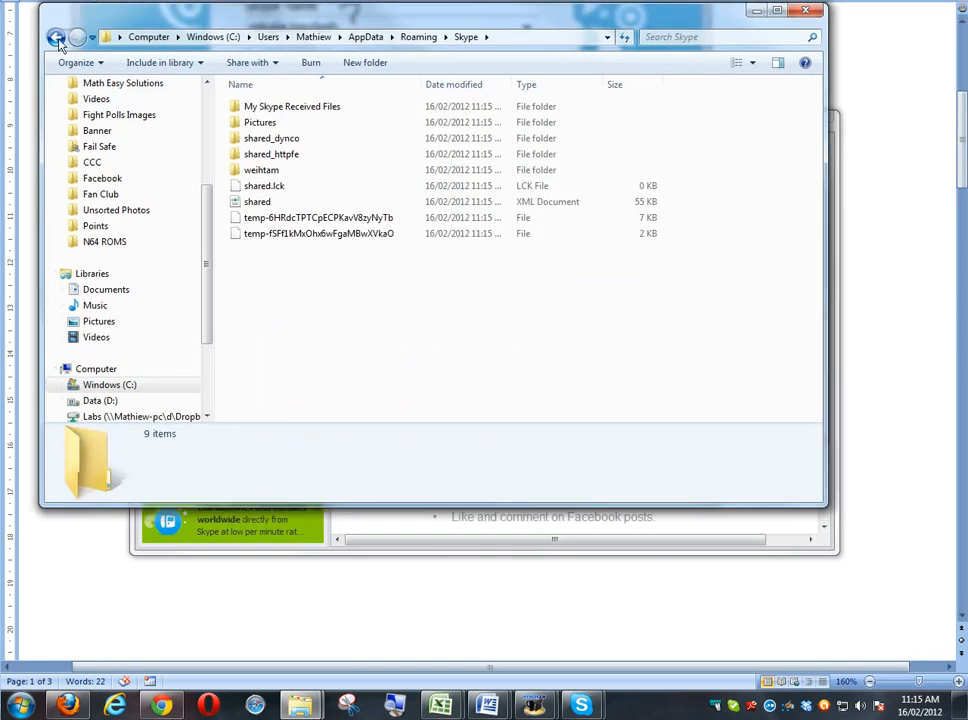
left_click(57, 37)
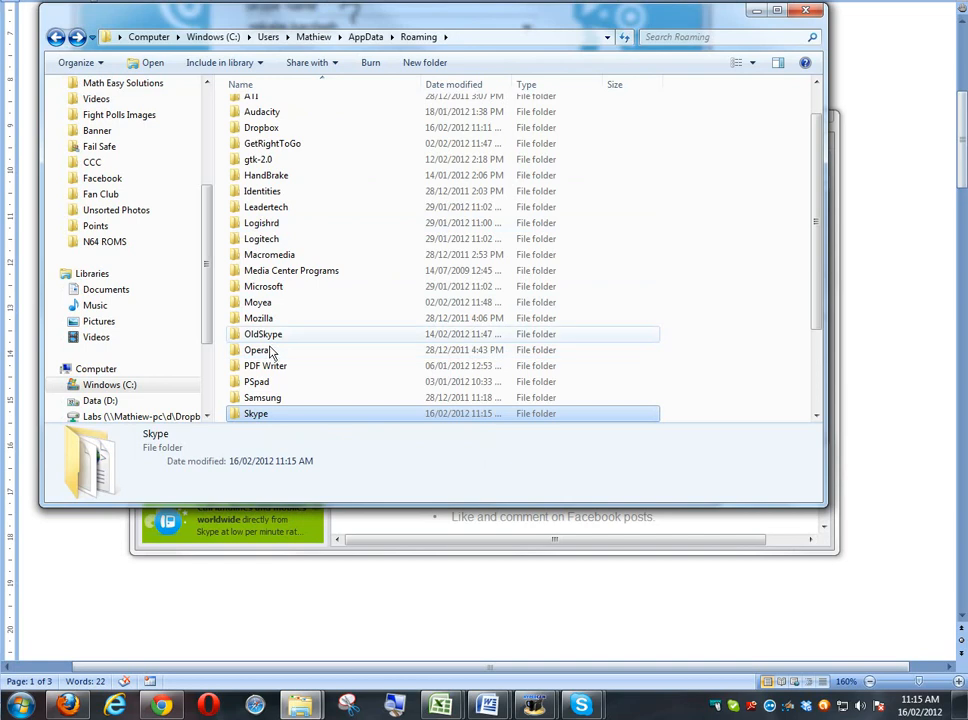
double_click(263, 333)
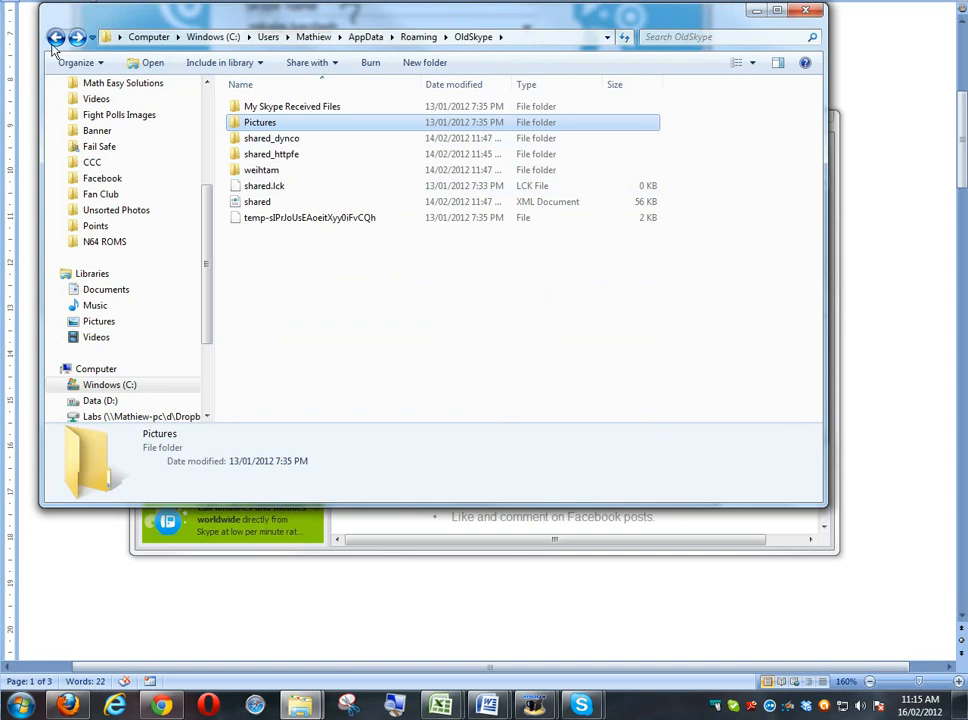
left_click(57, 37)
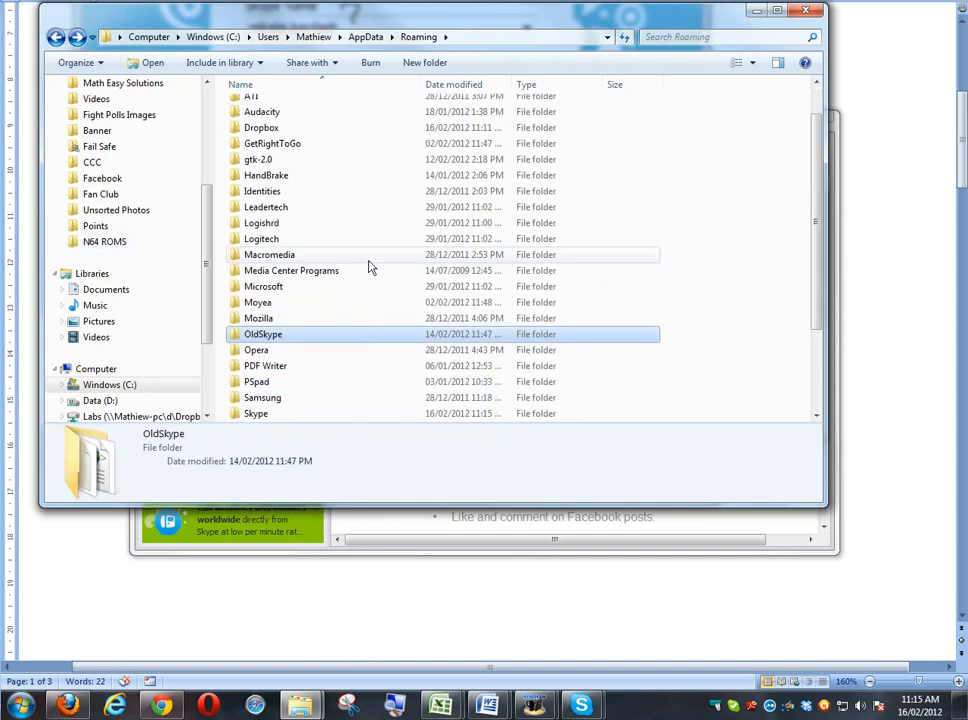
scroll("down", 3)
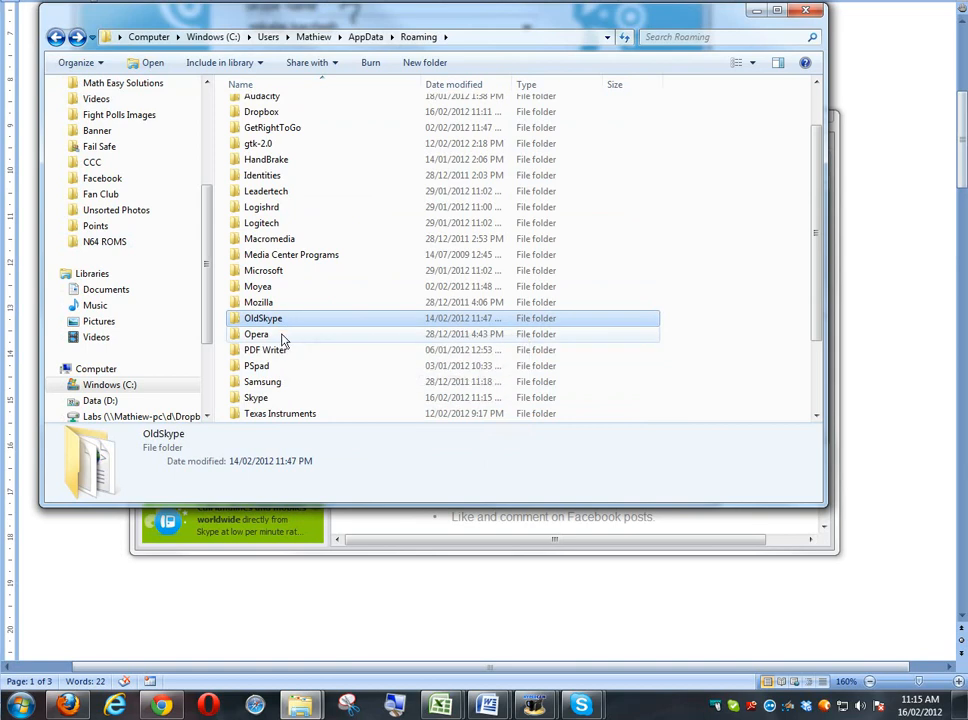
mouse_move(263, 318)
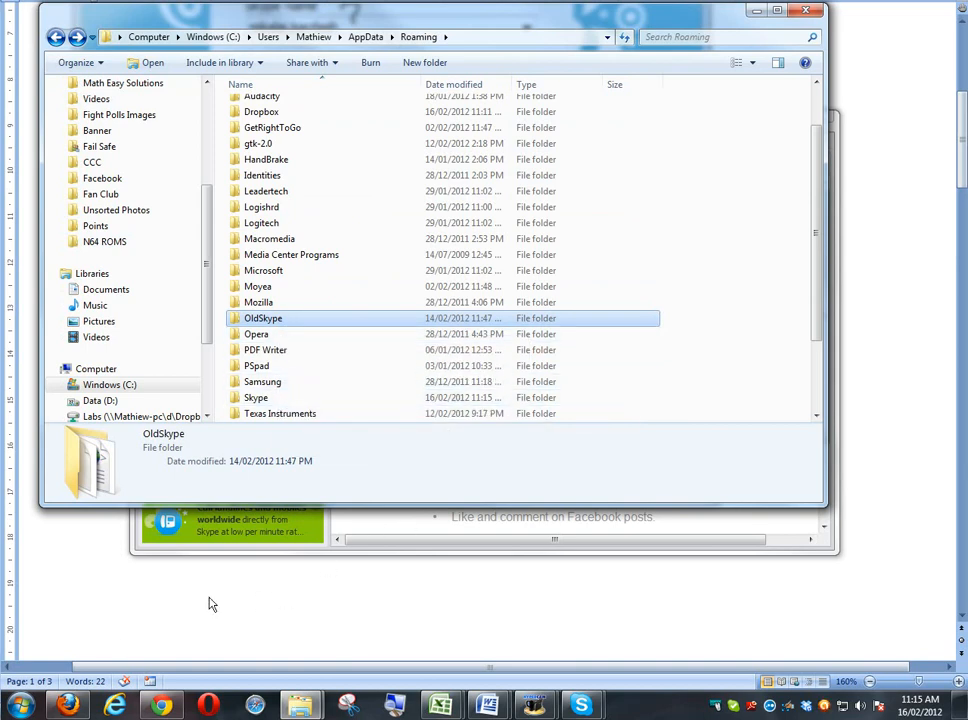
mouse_move(823, 270)
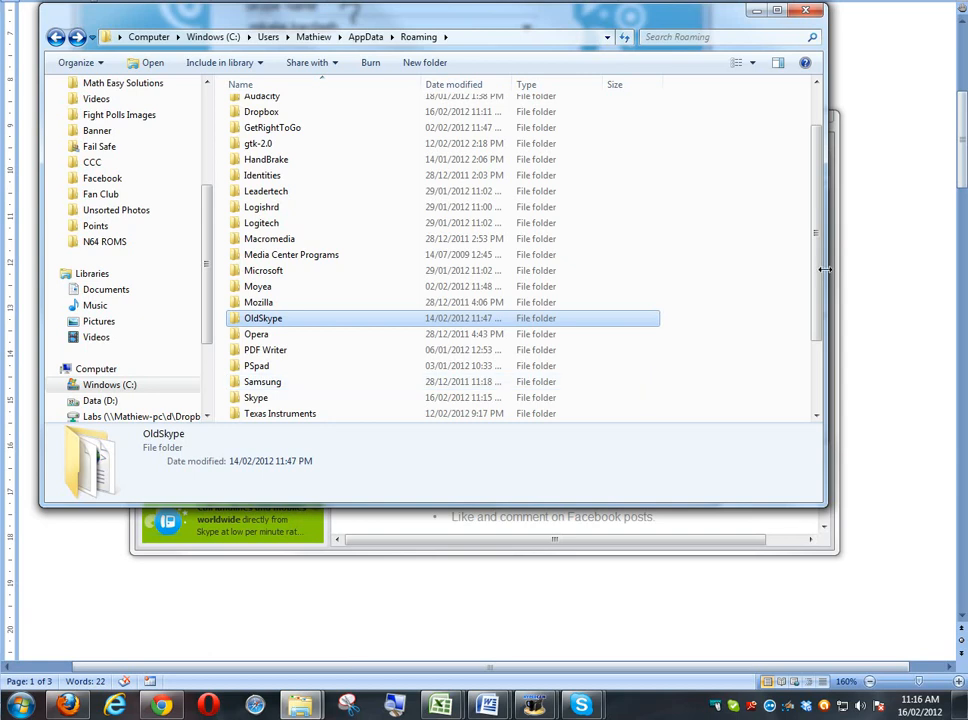